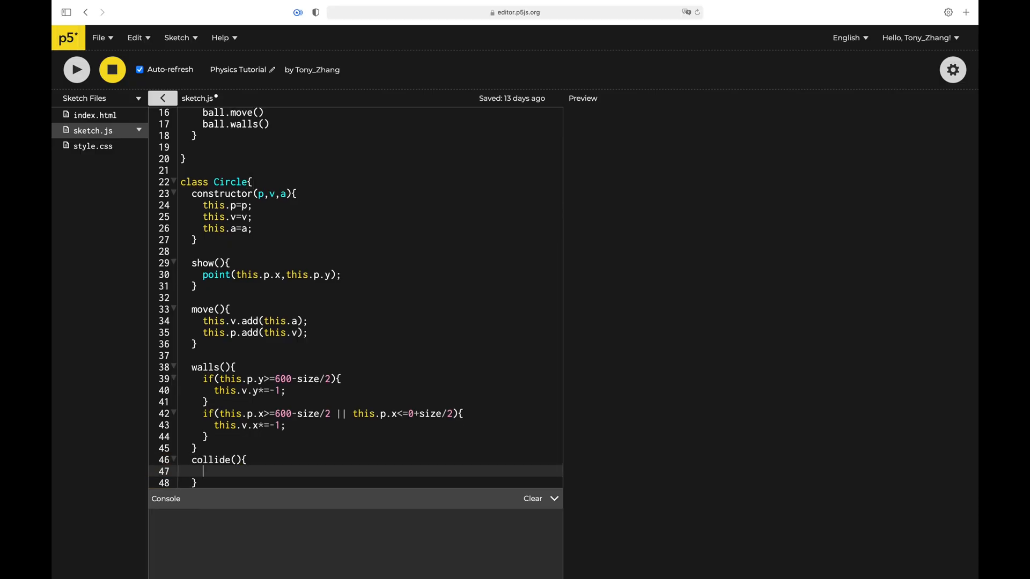
- Declare let dir and let v1 in collide() and write for(let i of circles; i<circles.length; ...)
type("let dir")
type("let dist")
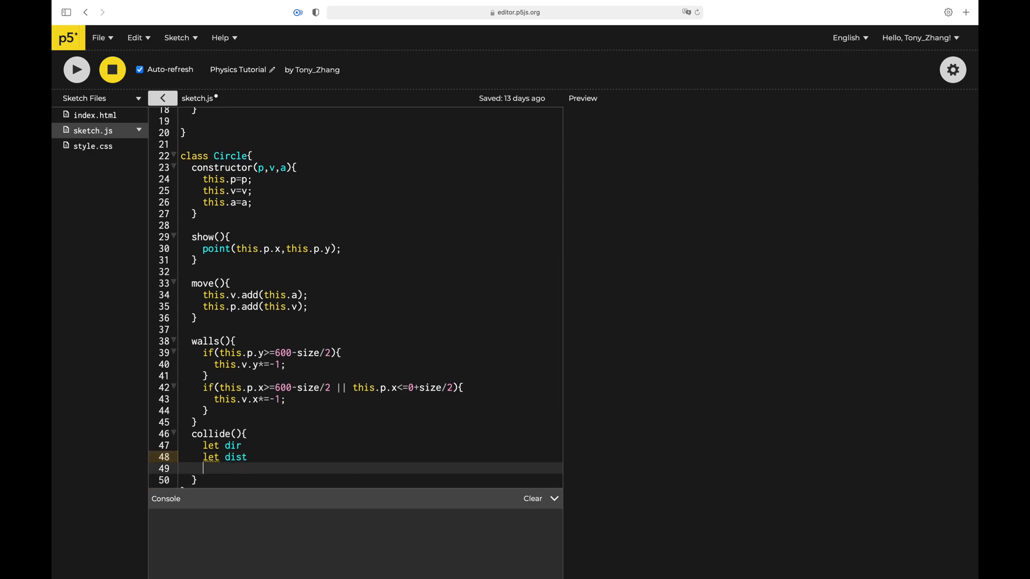
type("let v1")
type("for")
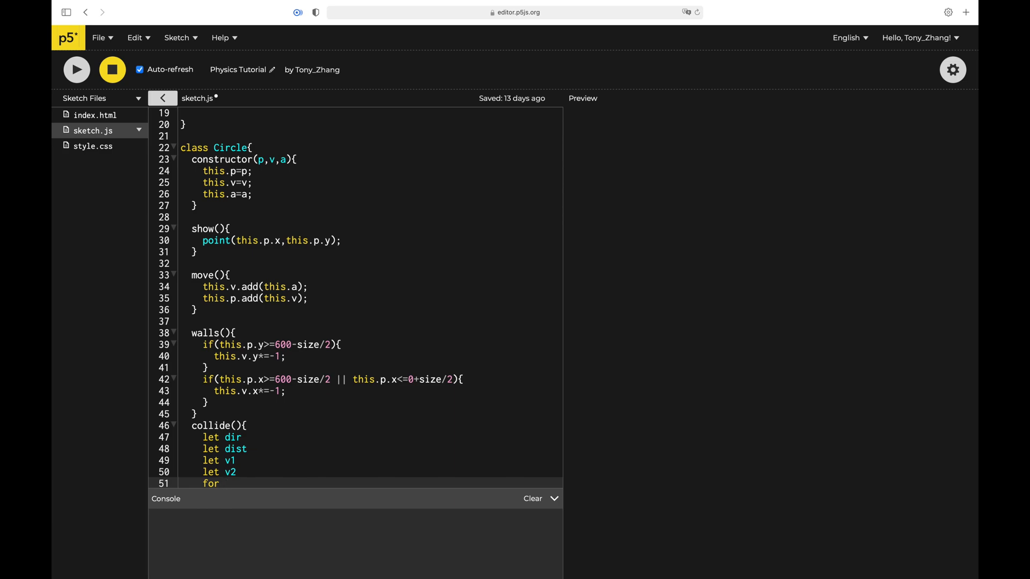
type("(let i of )")
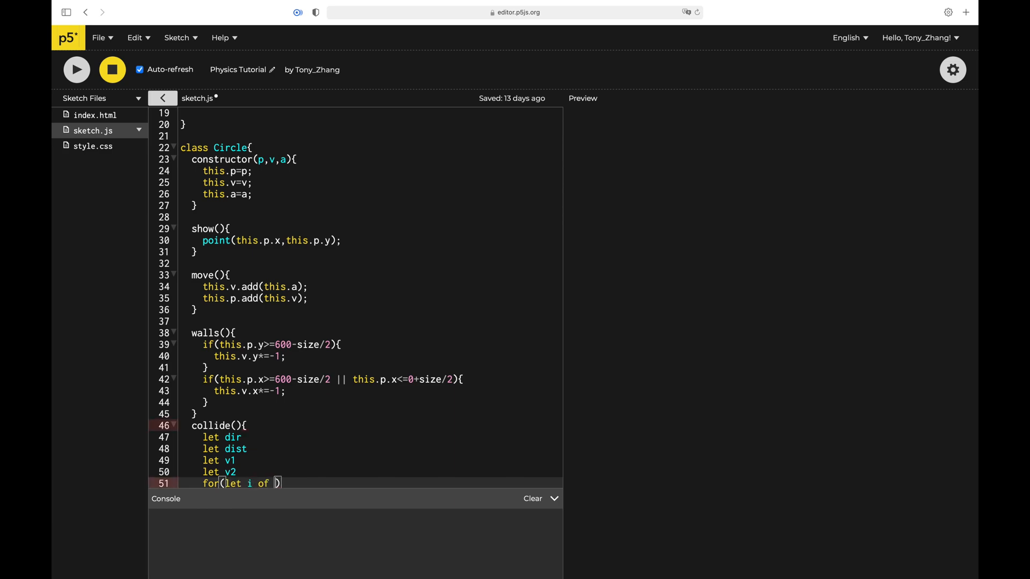
type("cir")
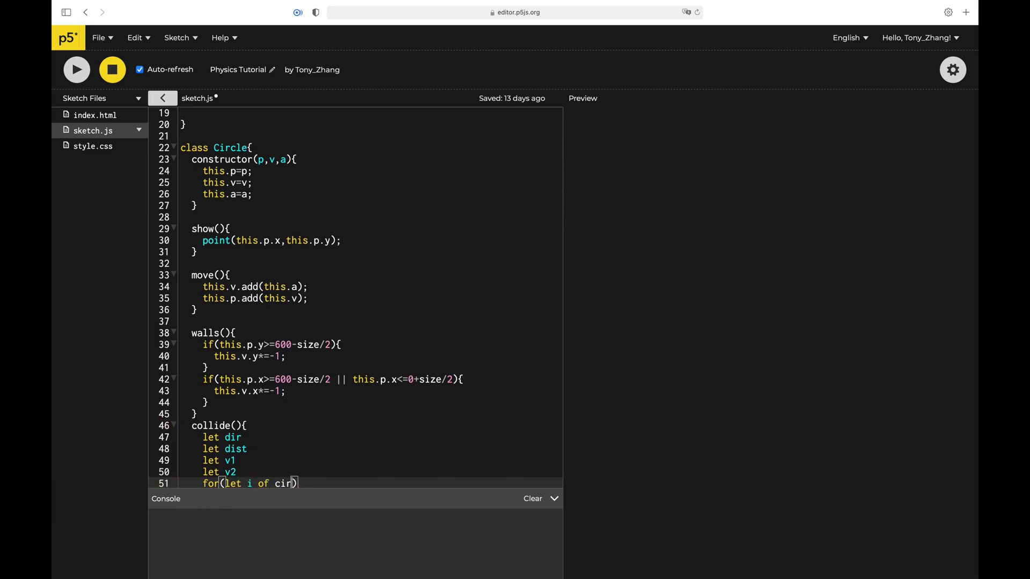
type("cles.length")
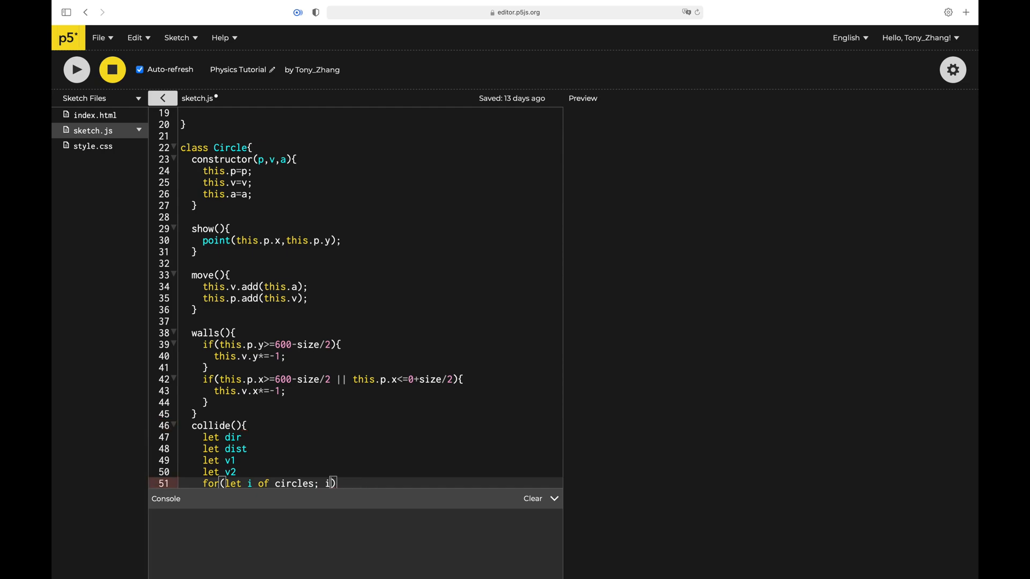
type("<circles.length,")
type("dir")
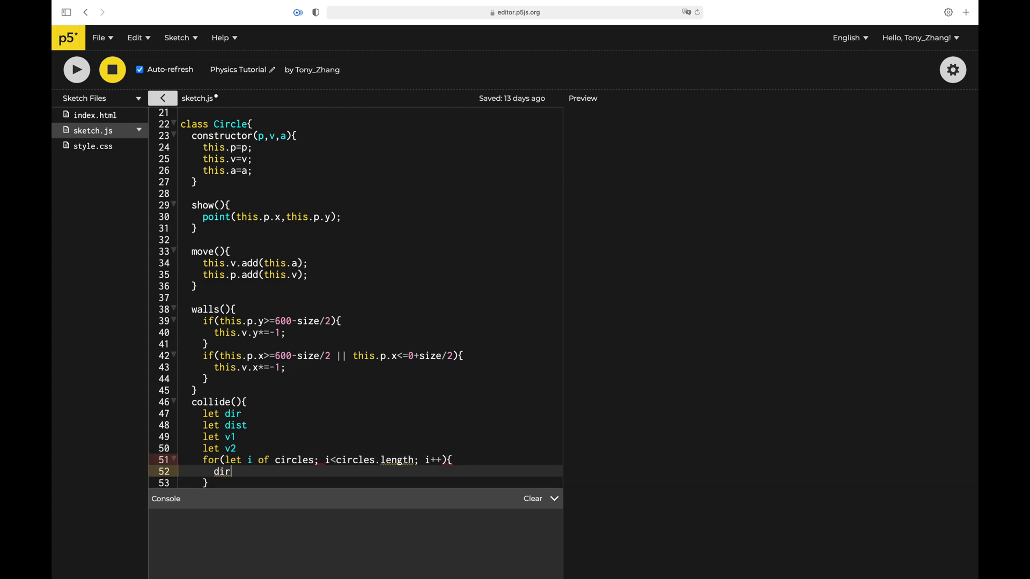
- Set dir = p5.Vector.sub(circles[i].p, this.p) inside the loop
type("= p65")
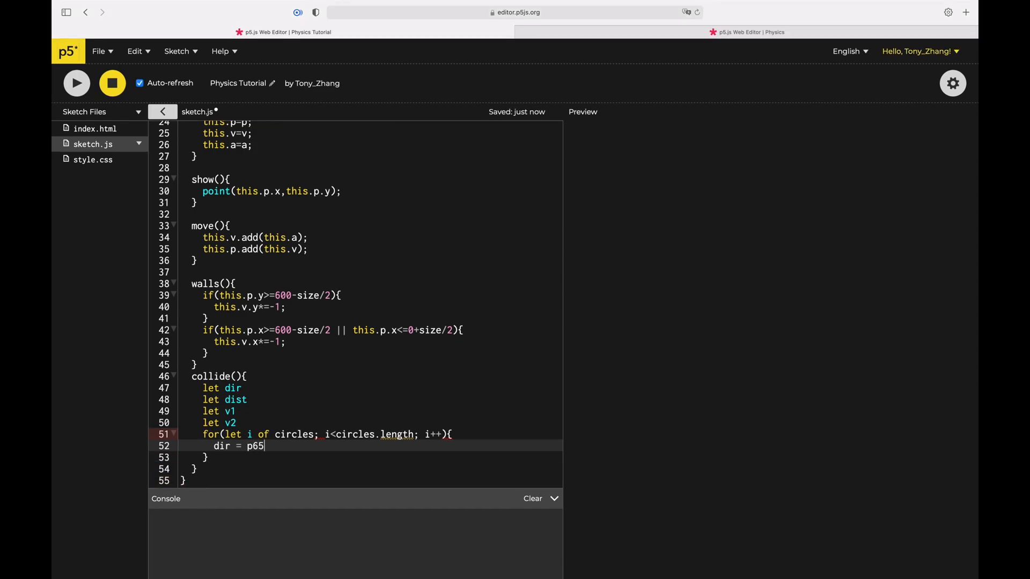
type(".vector.sub(cir")
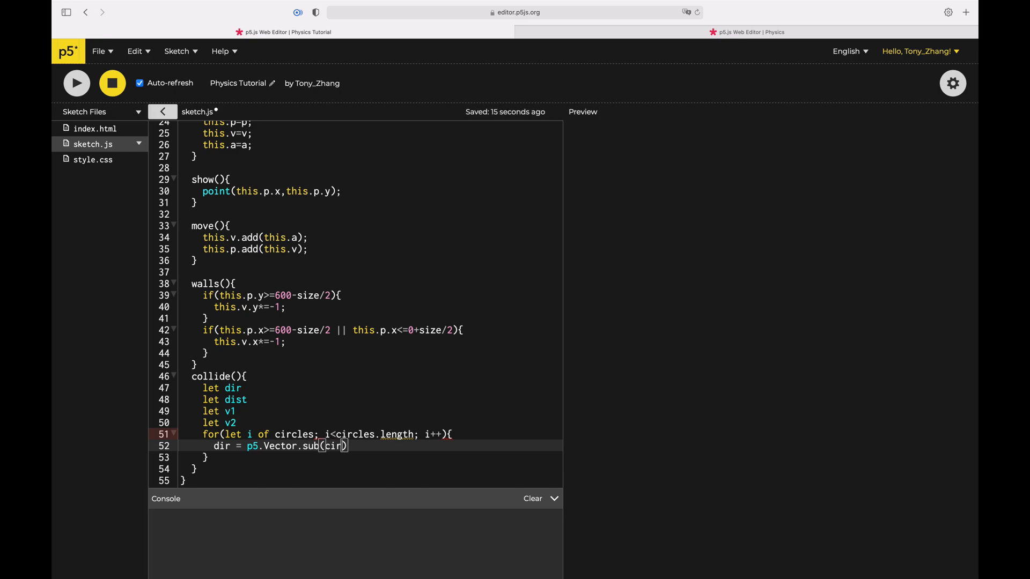
type("cles[i].p")
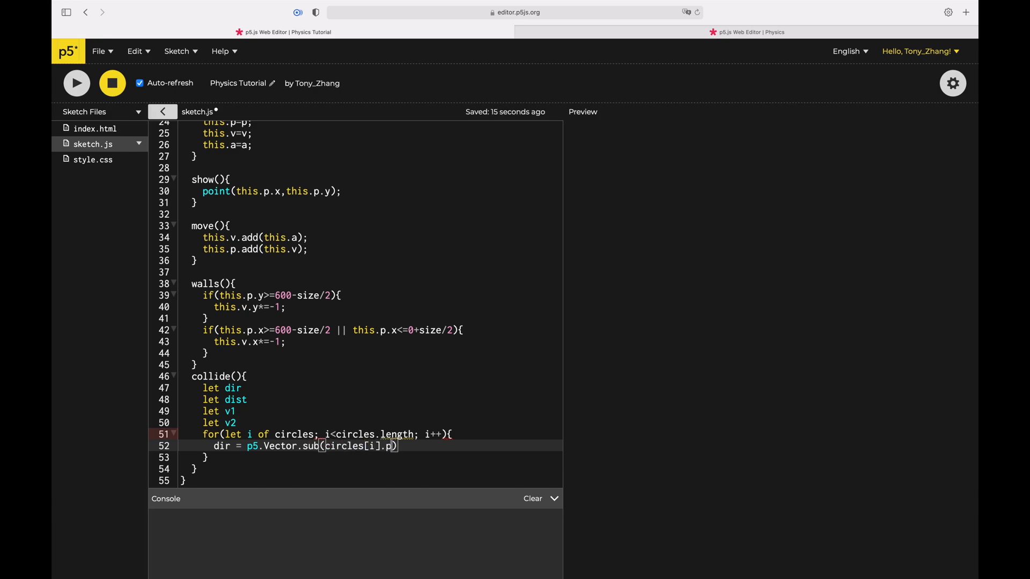
type(",.")
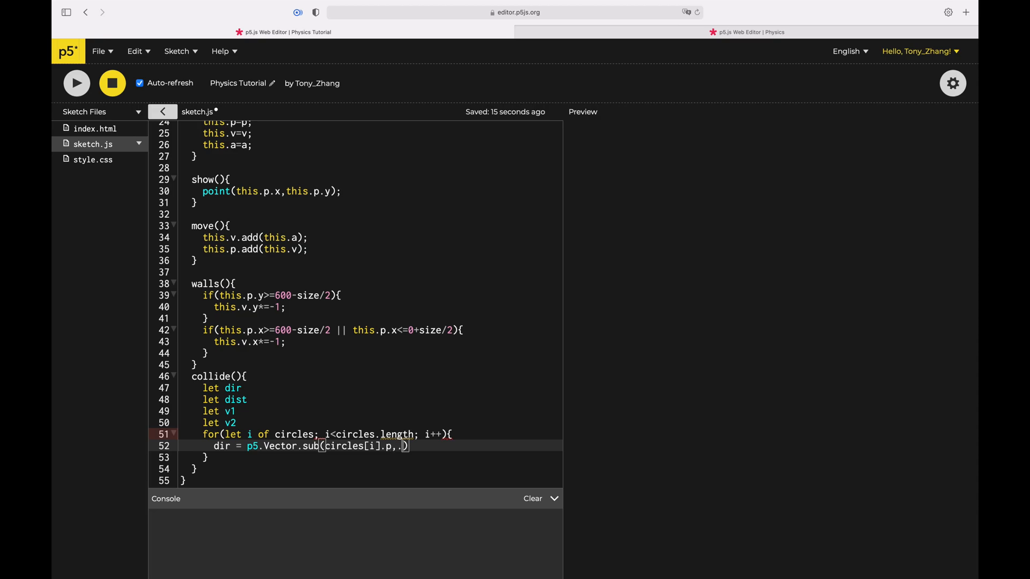
type("this.p);")
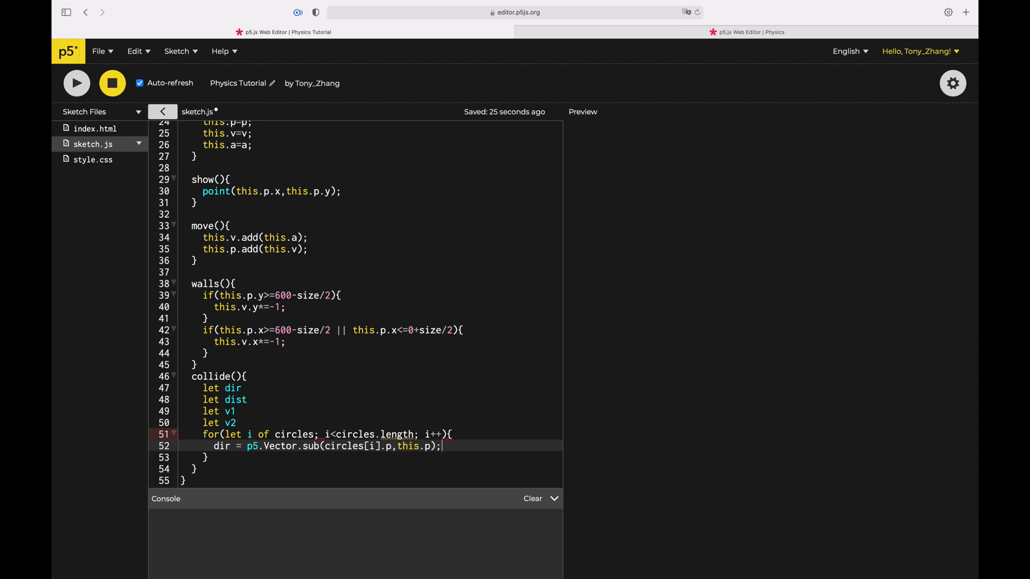
- Set dist = dir.mag() and begin an if (dist) collision check
type("dist =")
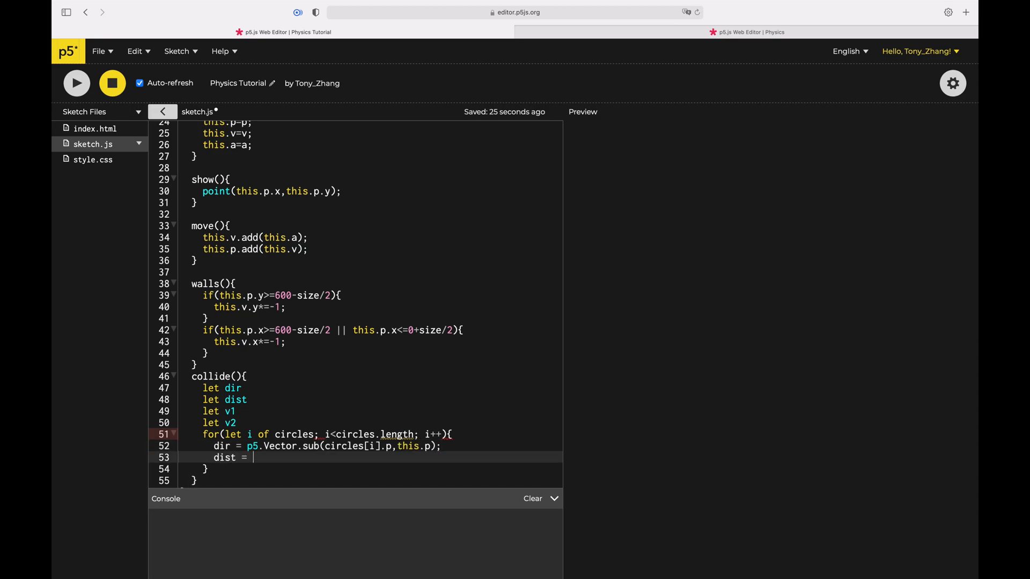
type("dir.mag()")
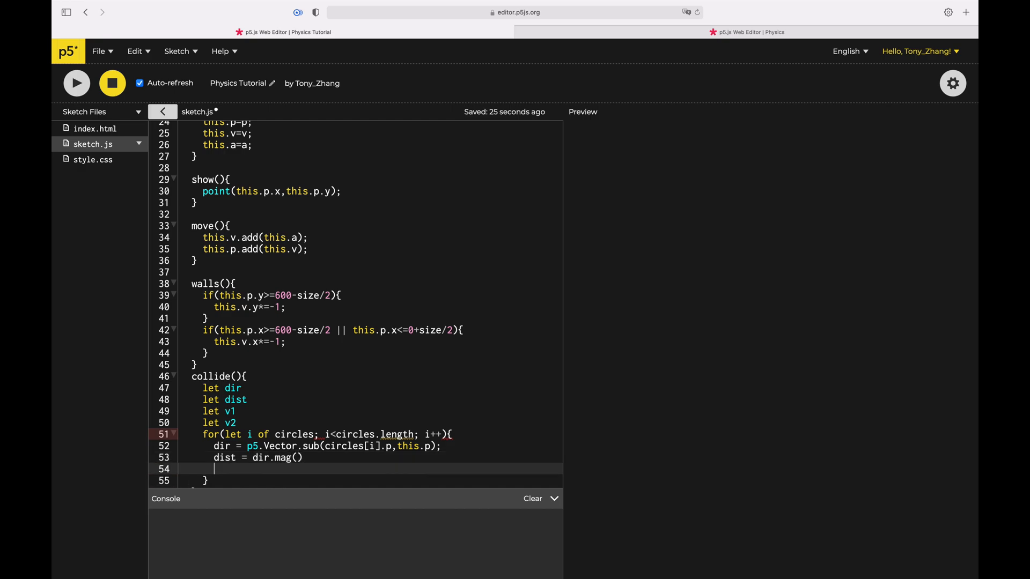
type("if (dist)")
type("let")
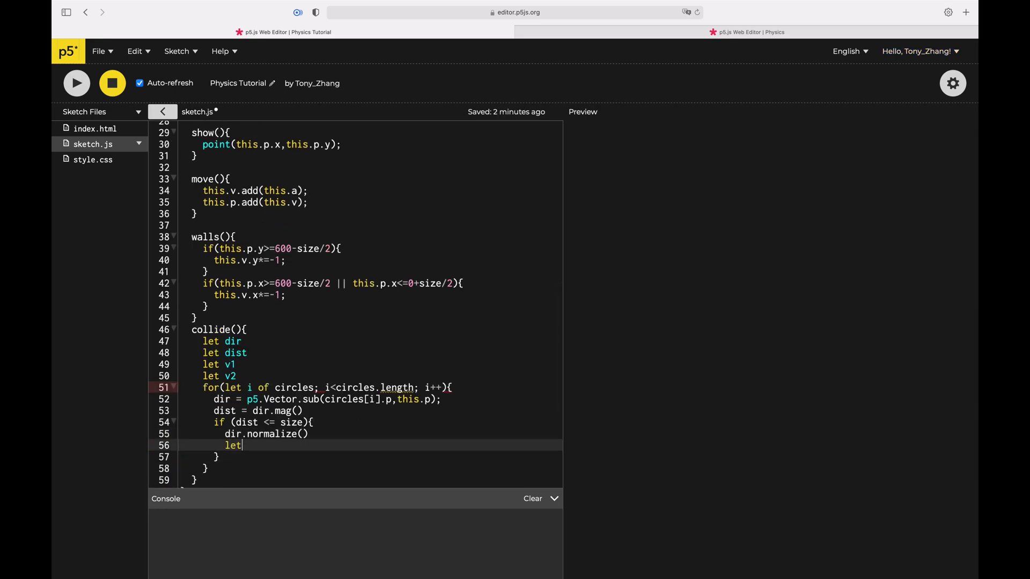
- Write correction = size - dist and this.p.sub(p5.Vector.mult(dir, correction))
type("correction = s")
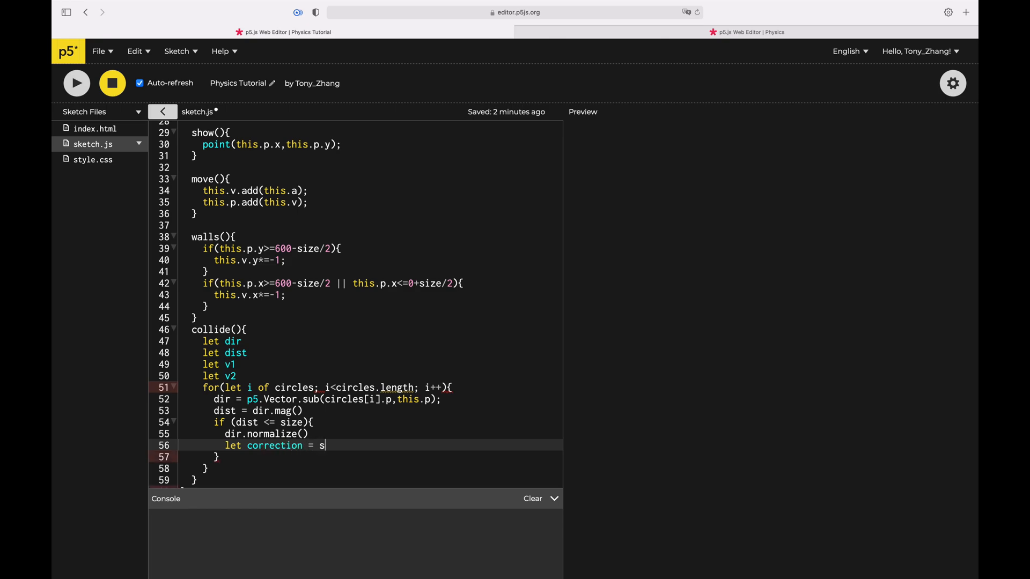
type("ize - dist")
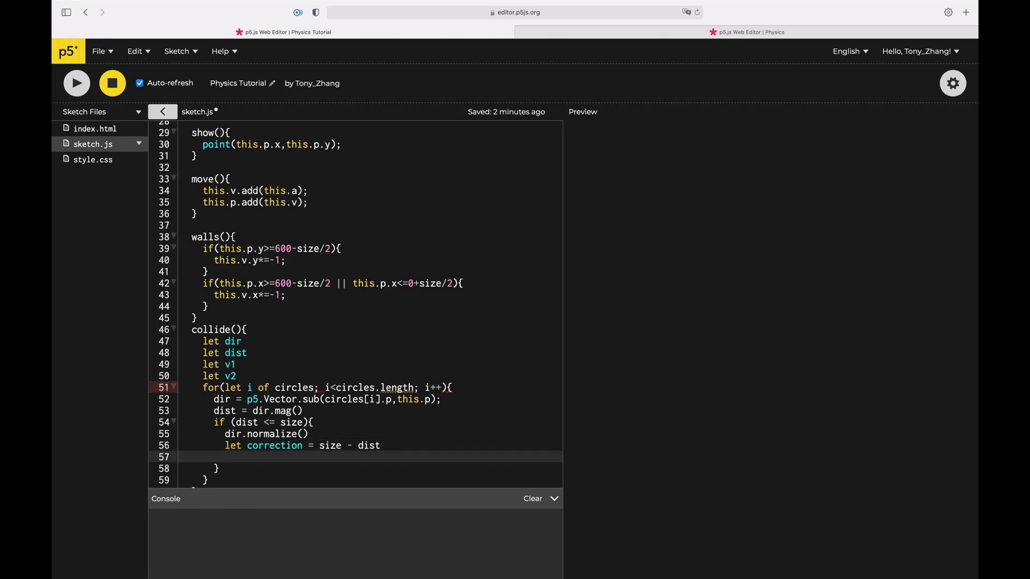
type("this.p.sub(co)")
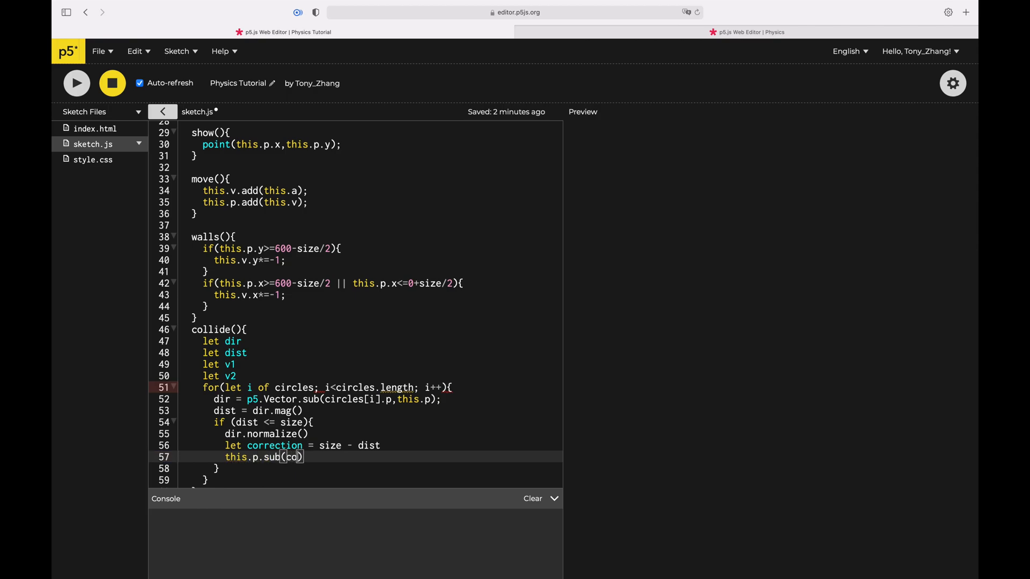
type("orre")
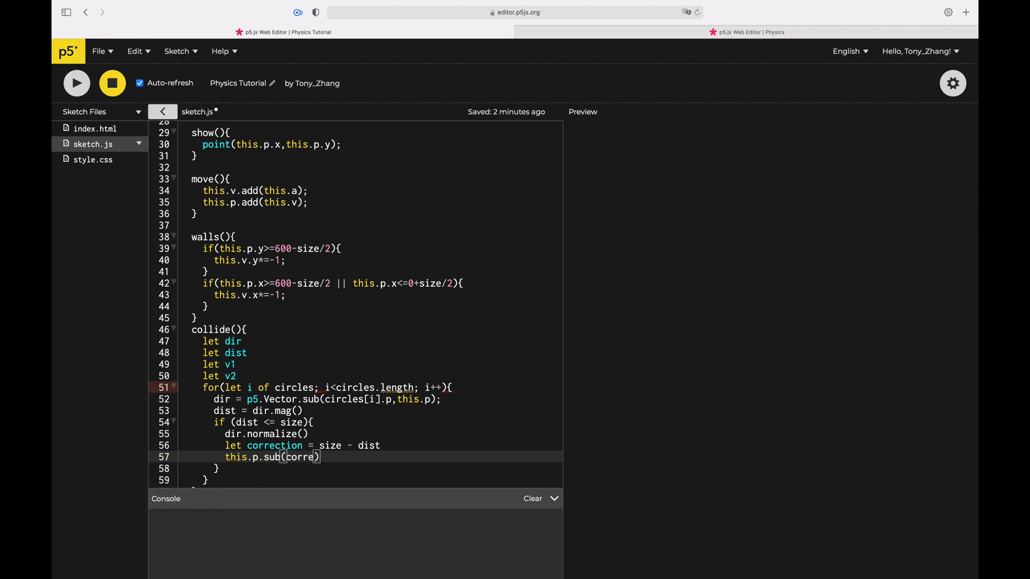
type("p5")
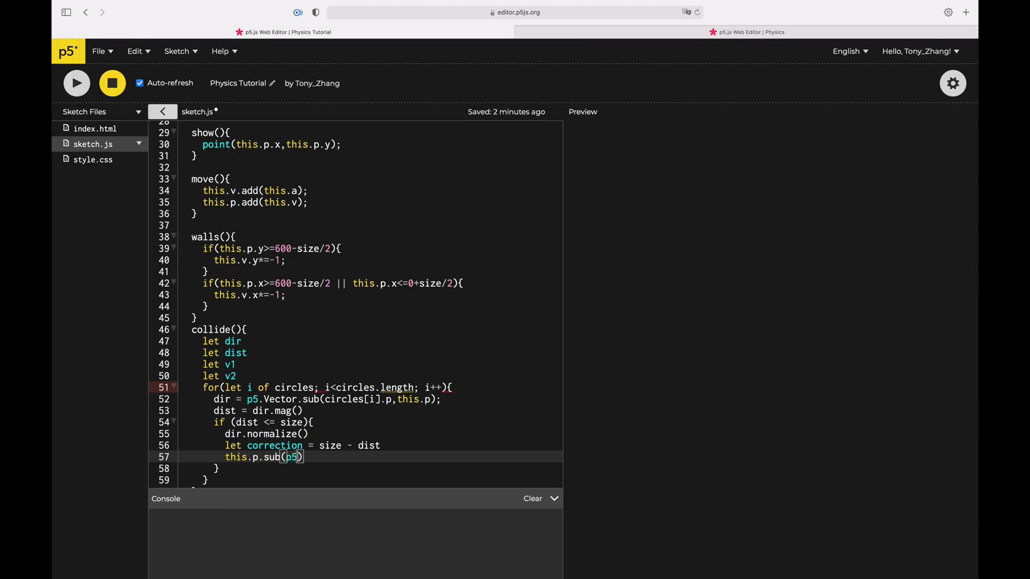
type(".Vector.")
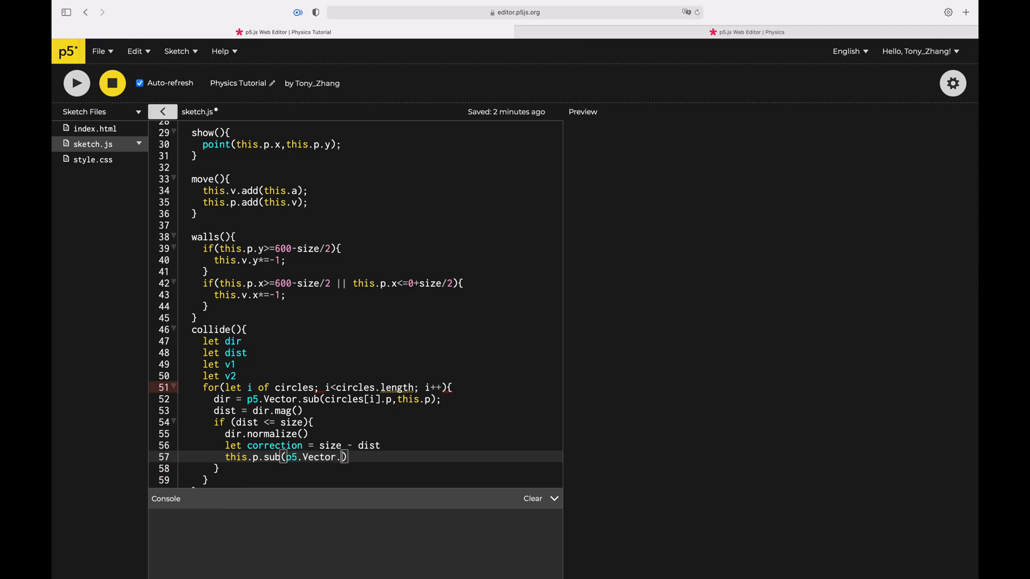
type("mult(")
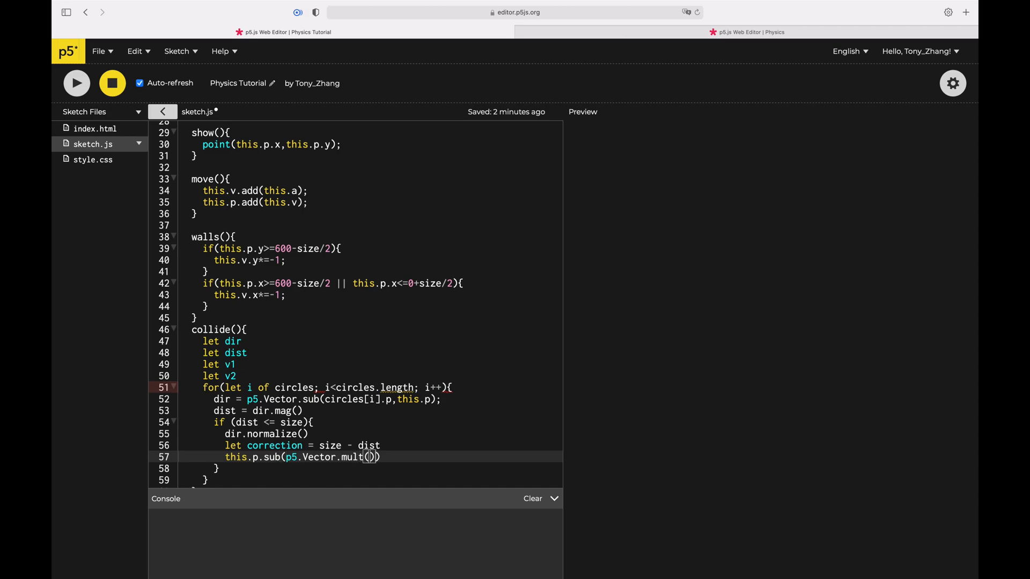
type("dir,")
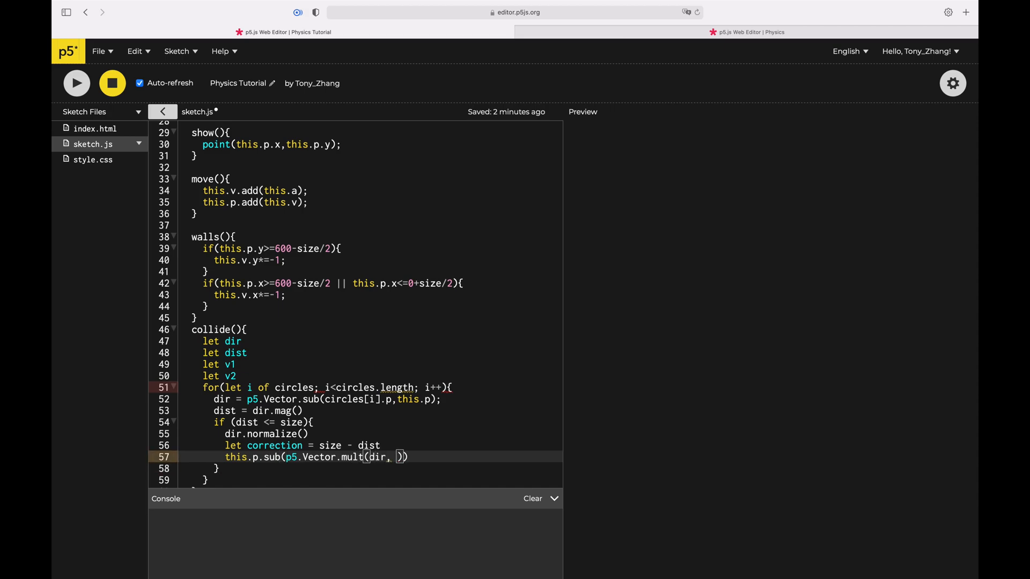
type("correction")
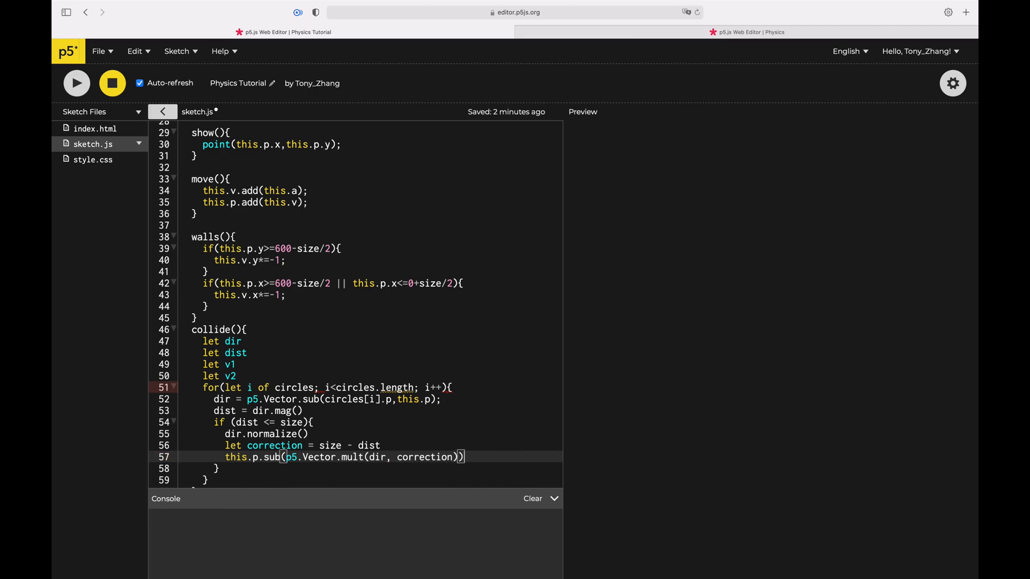
- Begin circle[i] ... p5.Vector.mult(dir) to move the other circle too
type("cri")
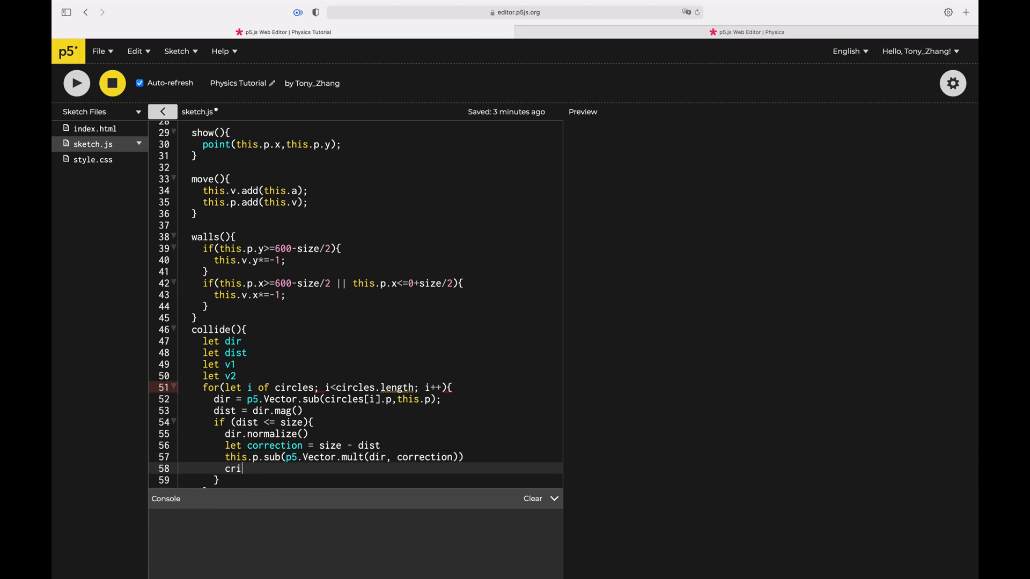
type("circle[i].p.add(p5")
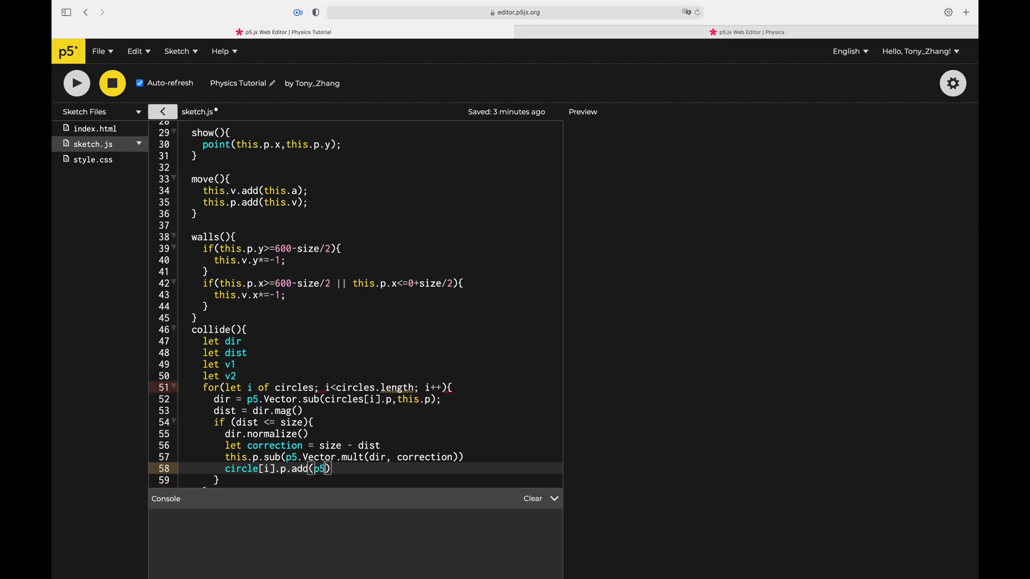
type(".Vector.mult(dir)")
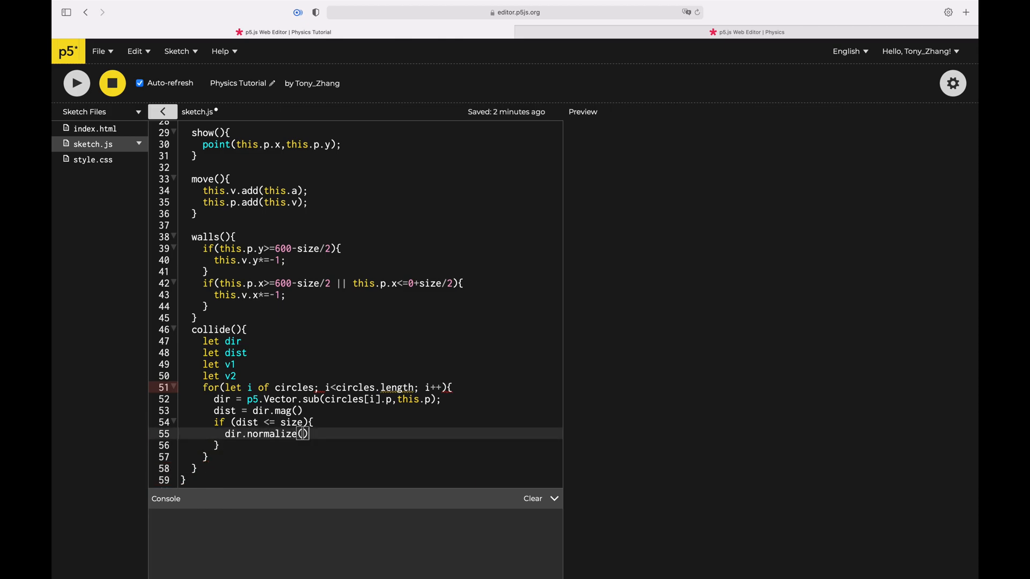
- Retype let correction = size - dist and this.p.sub(p5.Vector.mult(dir, correction))
type("let correction = size")
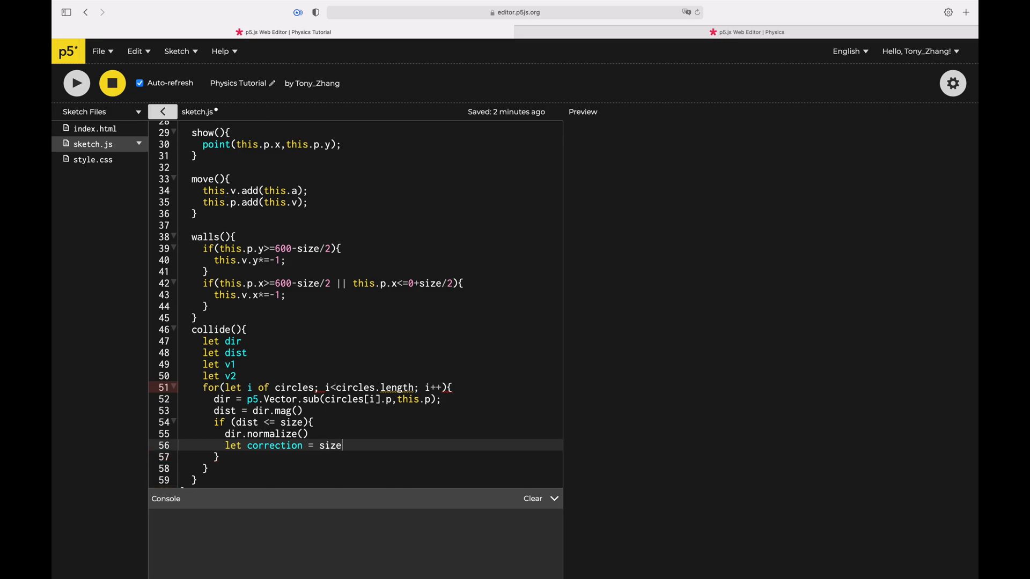
type("- dist")
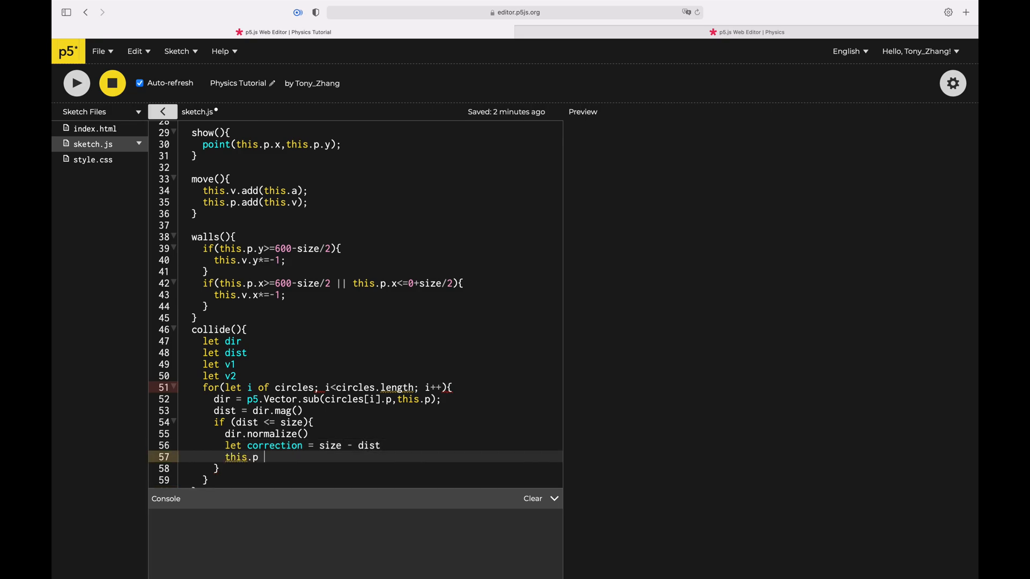
type(".sub(co)")
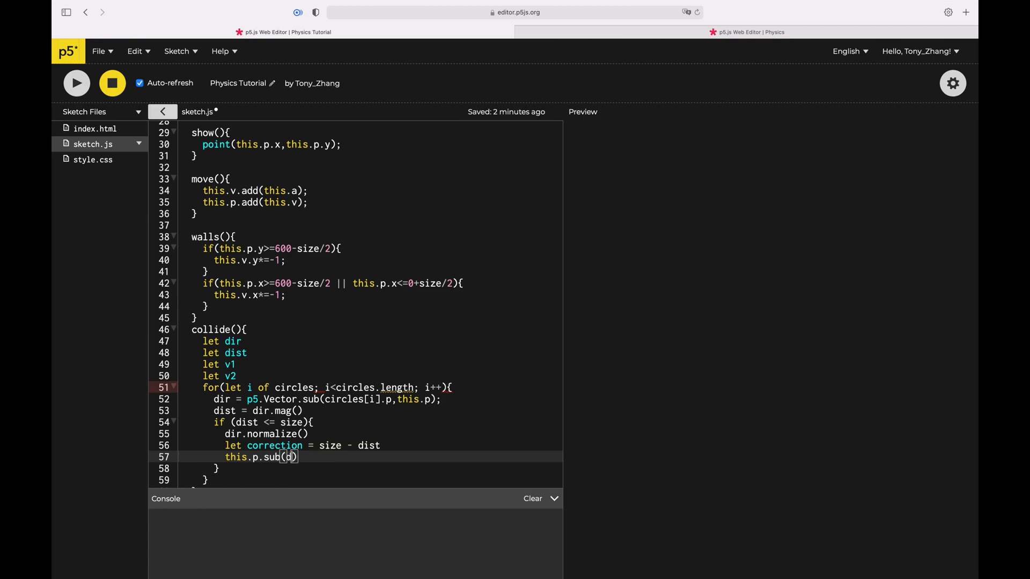
type("p5.Vector.")
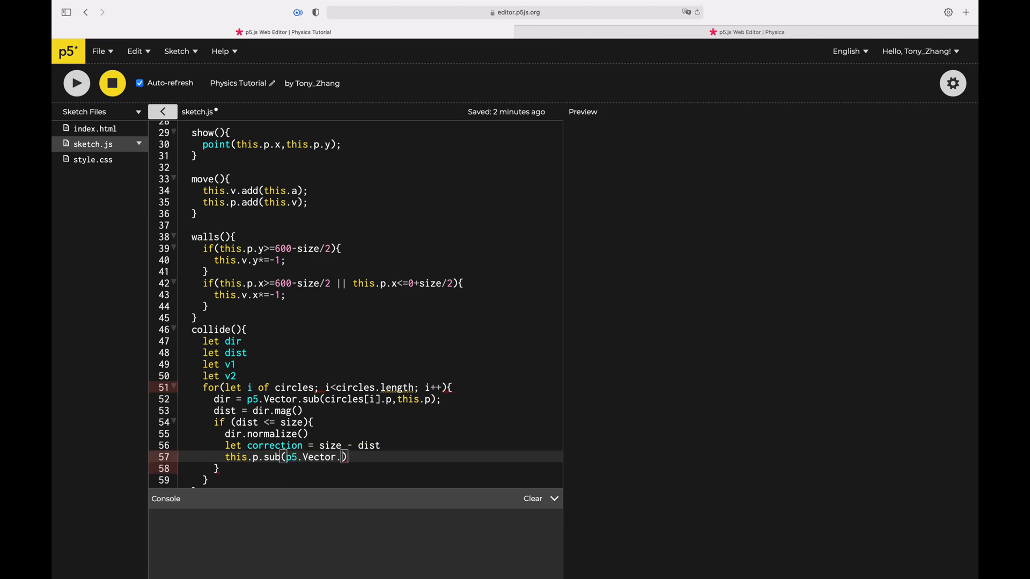
type("mult()dir)")
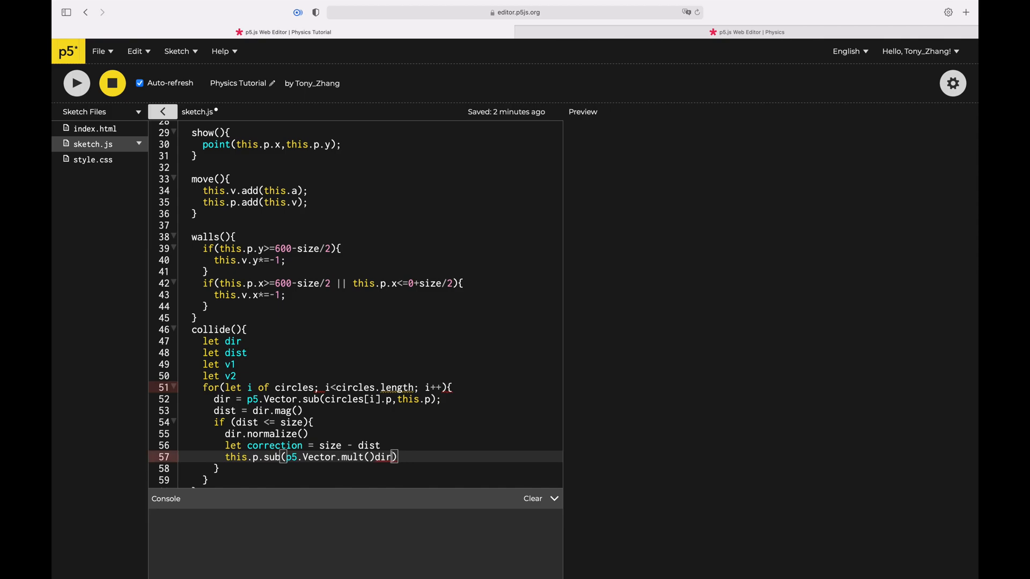
type("dir, correction")
type("circle[")
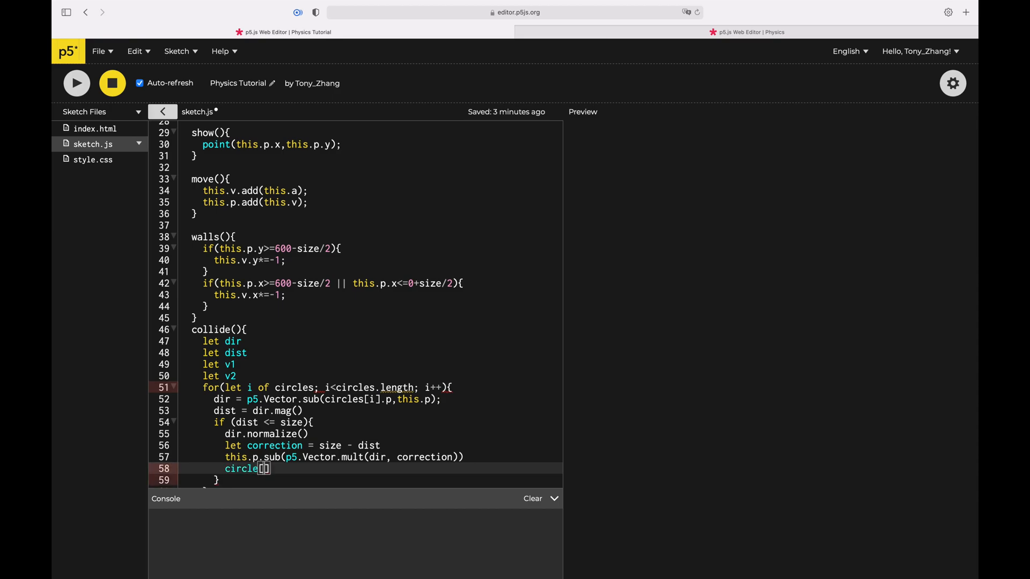
- Write circle[i].p.add(p5.Vec...) and circle[i].v.add(dir) for the other ball's response
type("[i].p.add(p5.Vector.mult(dir, correction/2")
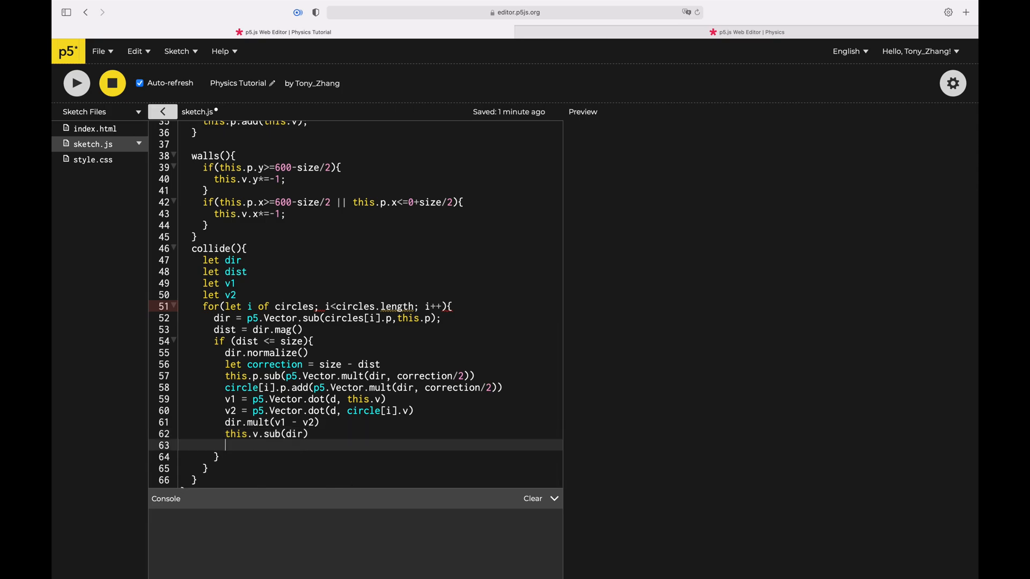
type("circ")
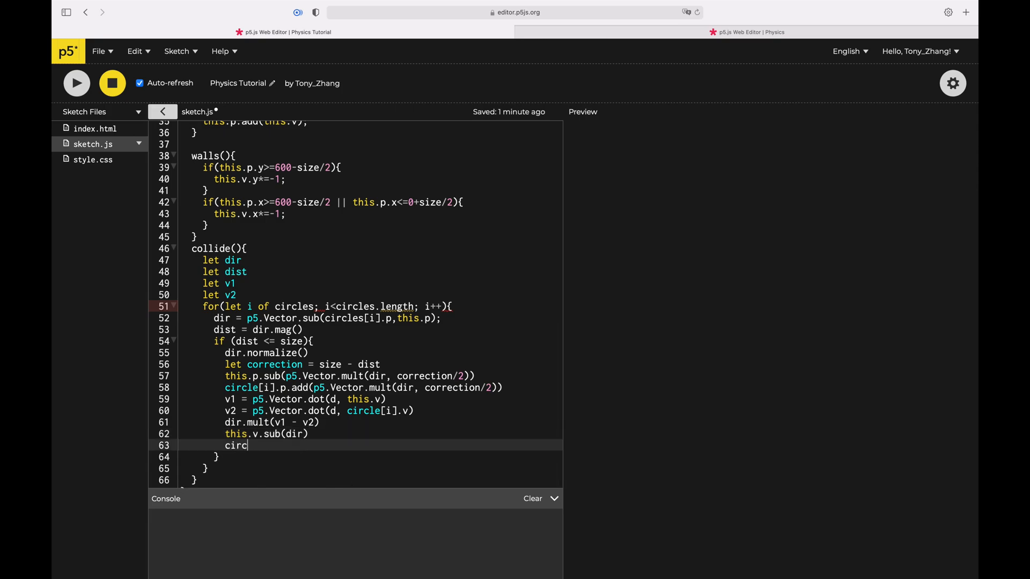
type("le[i]")
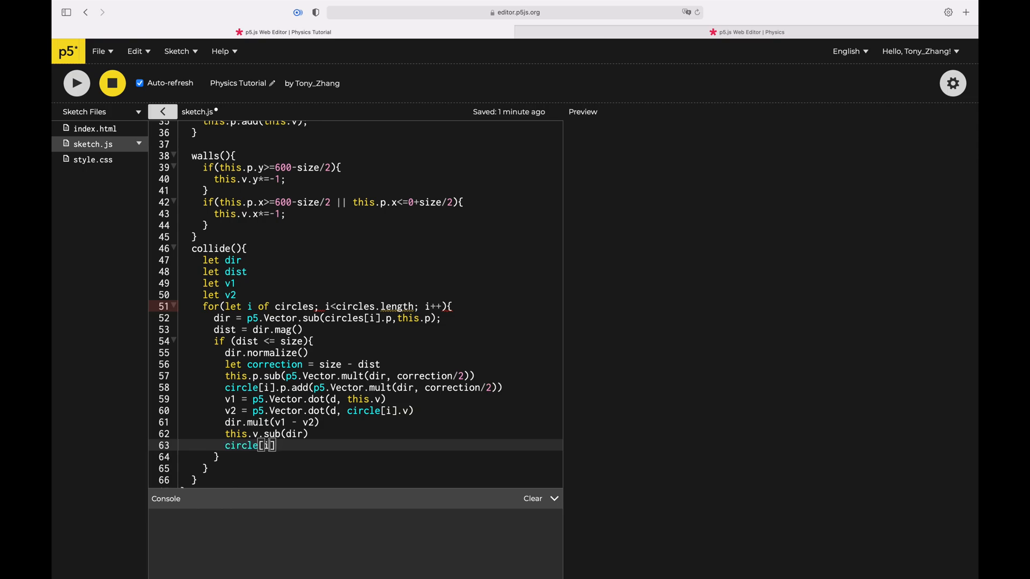
type(".")
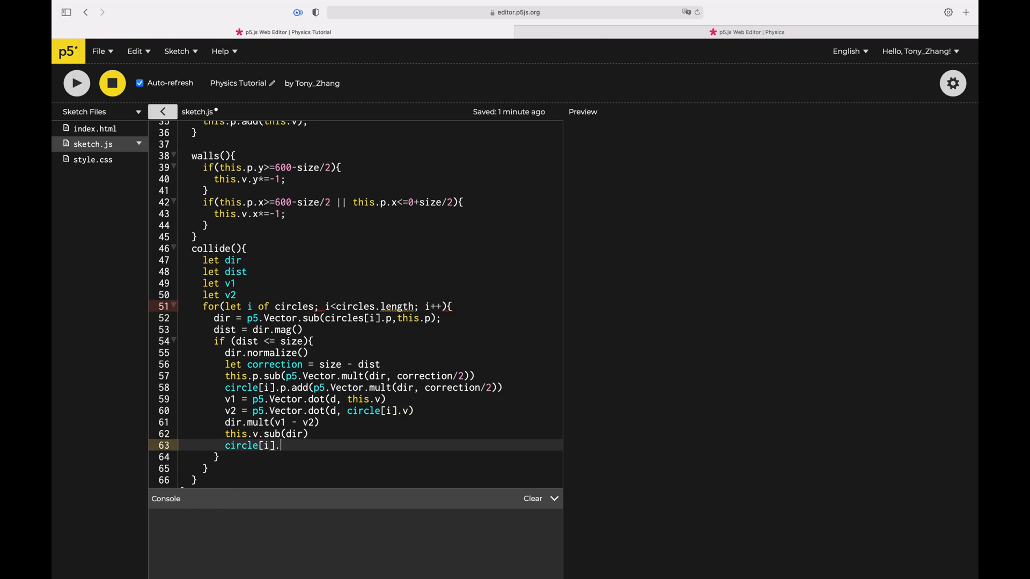
type("v")
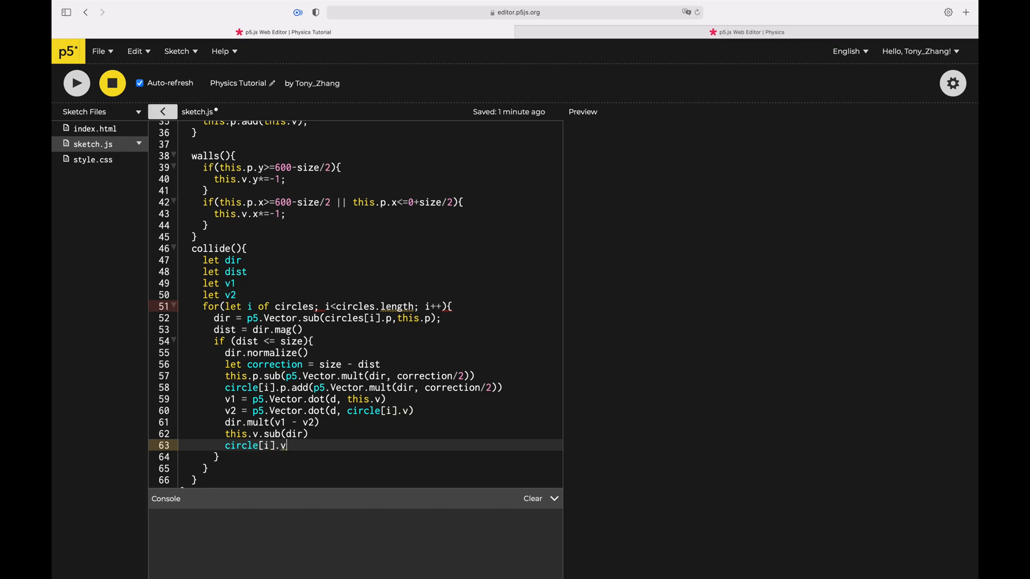
type(".")
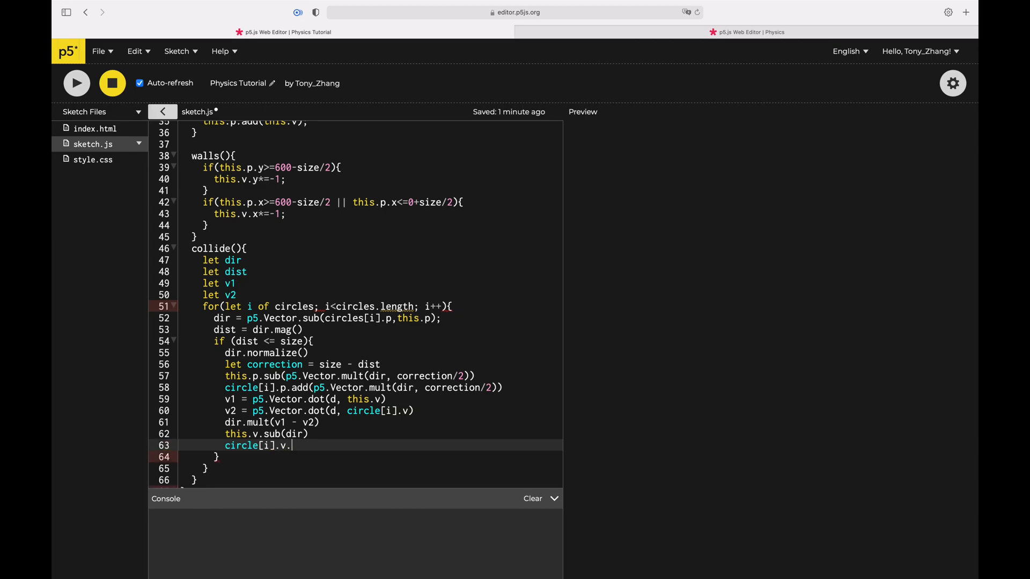
type("a")
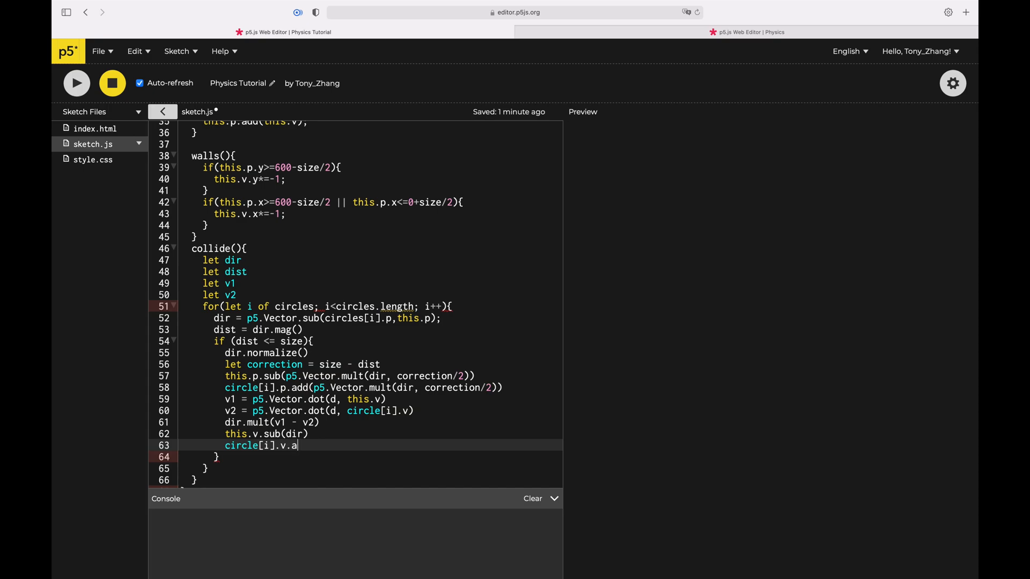
type("dd()")
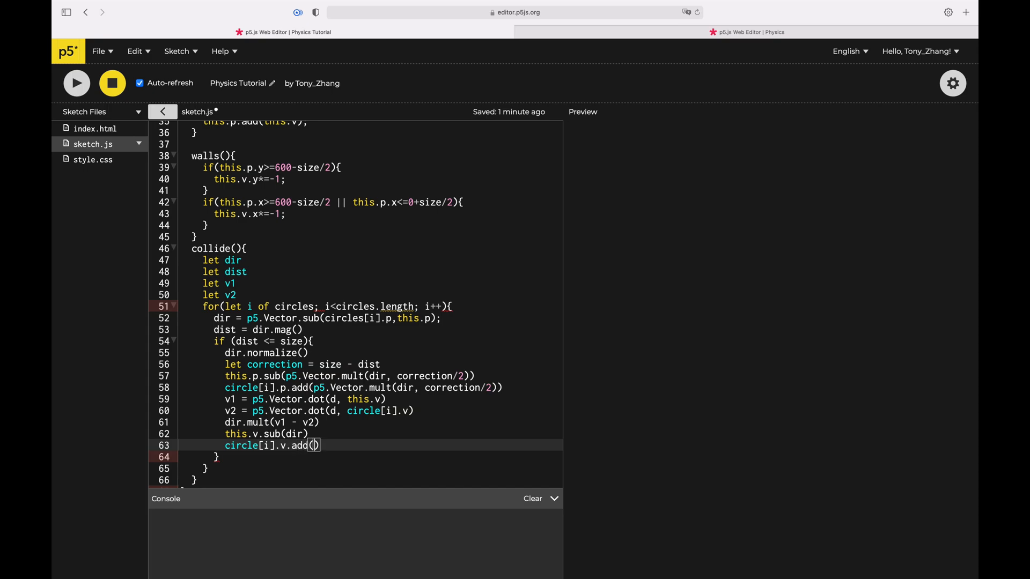
type("dir")
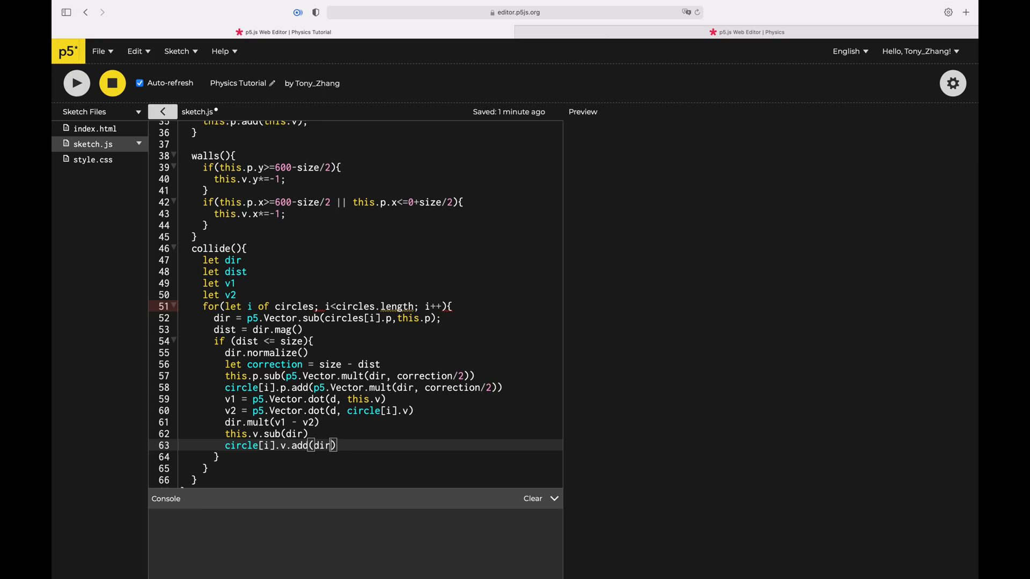
- Run the sketch to test the collisions
left_click(77, 83)
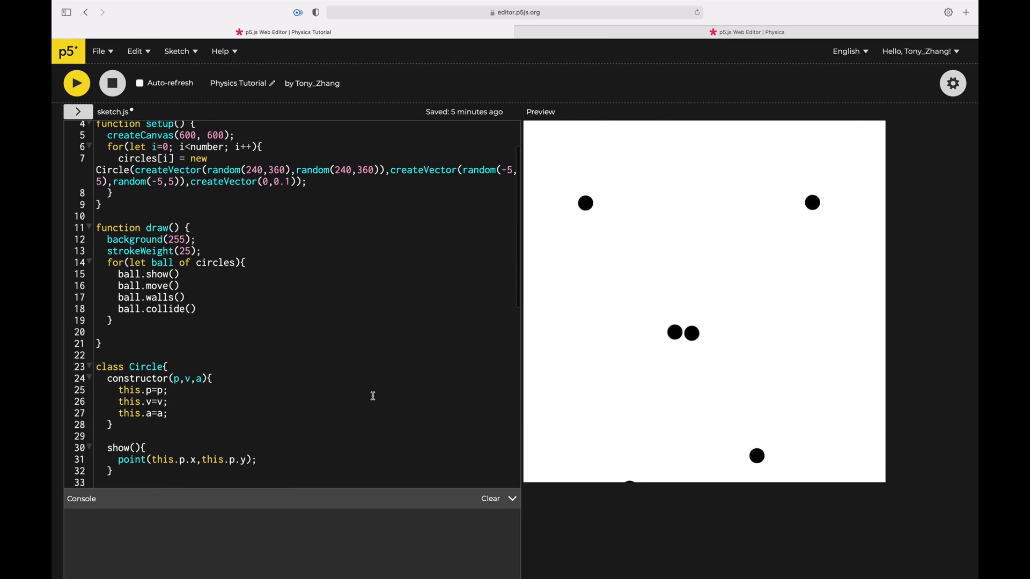
- Scroll the code while the sketch runs, leaving three balls on the canvas
scroll("down", 3)
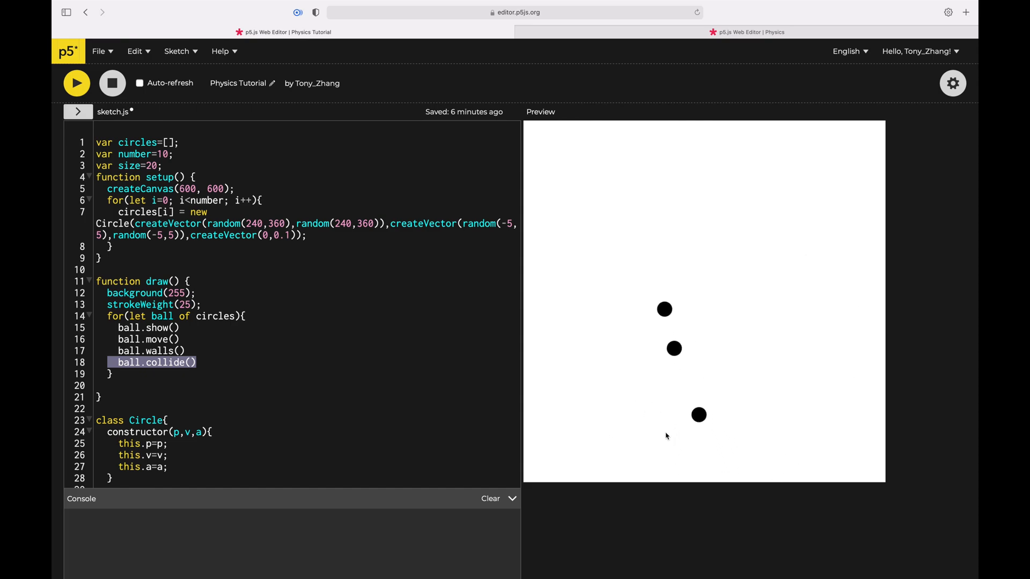
- Restart the sketch with the correction lines commented out so all ten balls bounce and collide
left_click(76, 84)
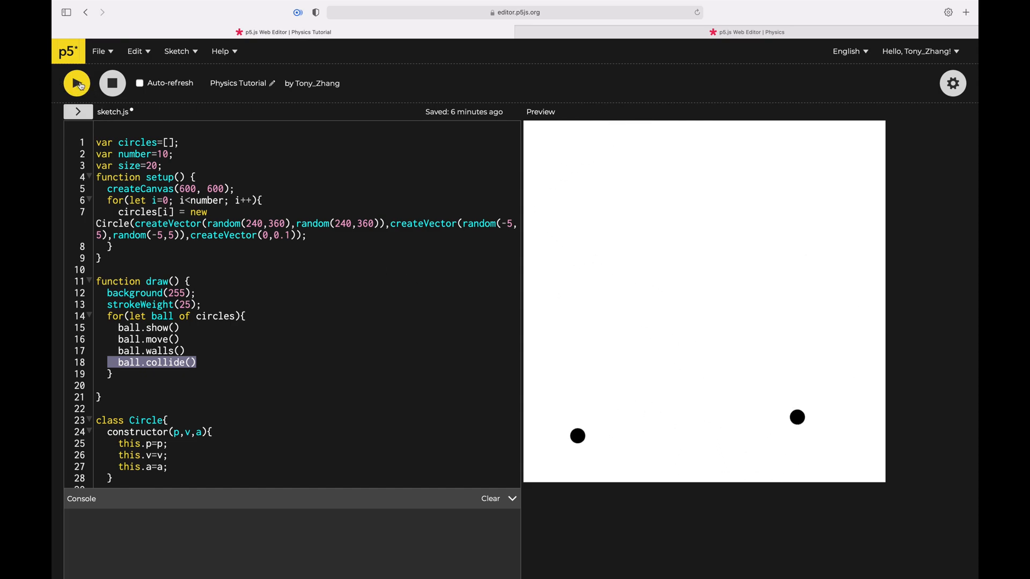
left_click(77, 84)
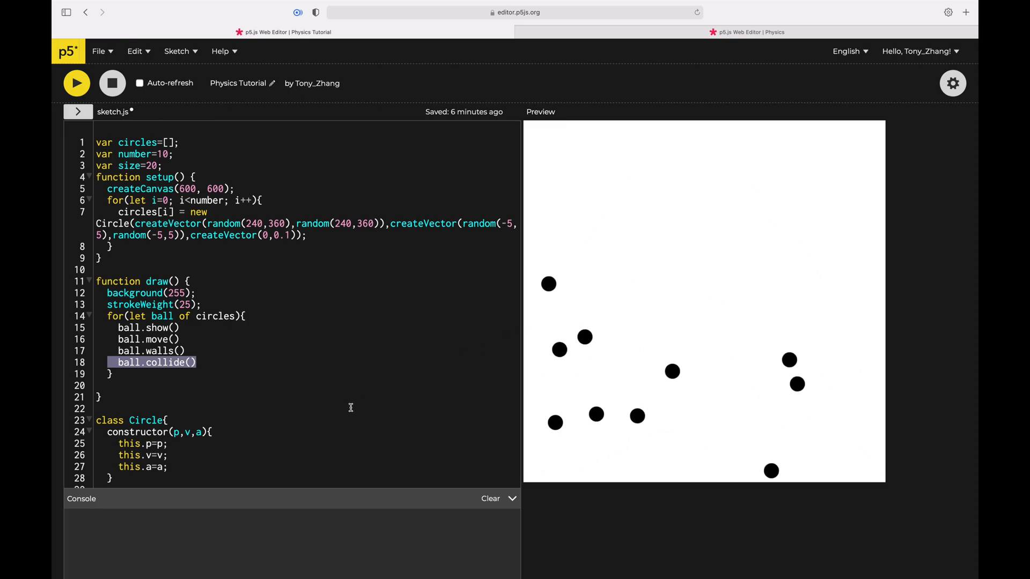
scroll("down", 3)
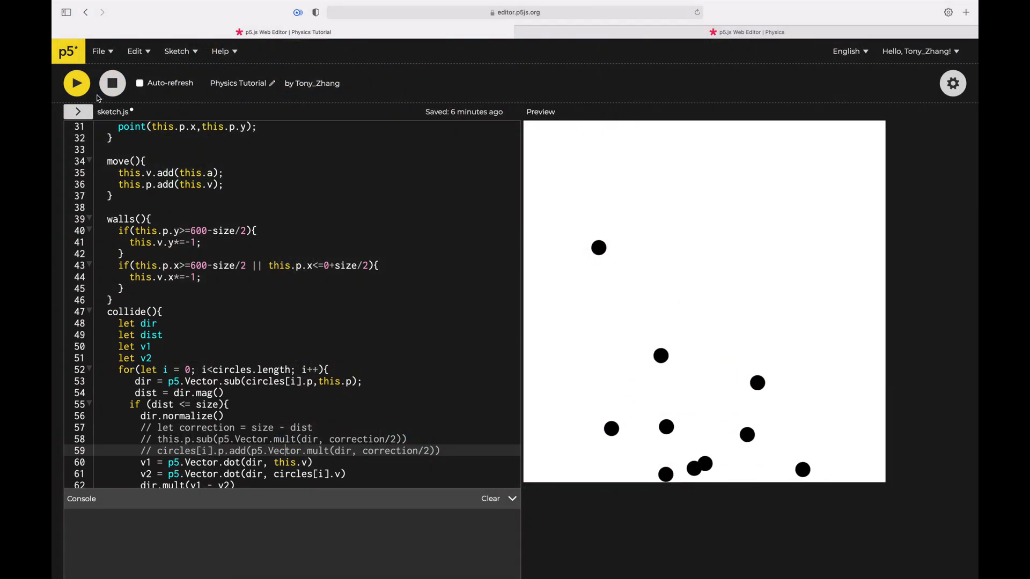
left_click(111, 82)
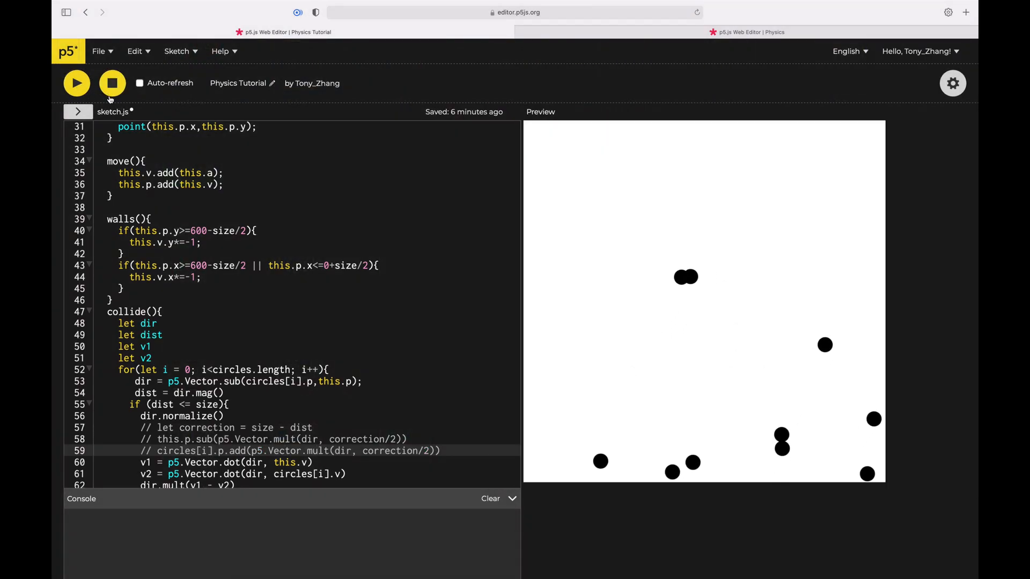